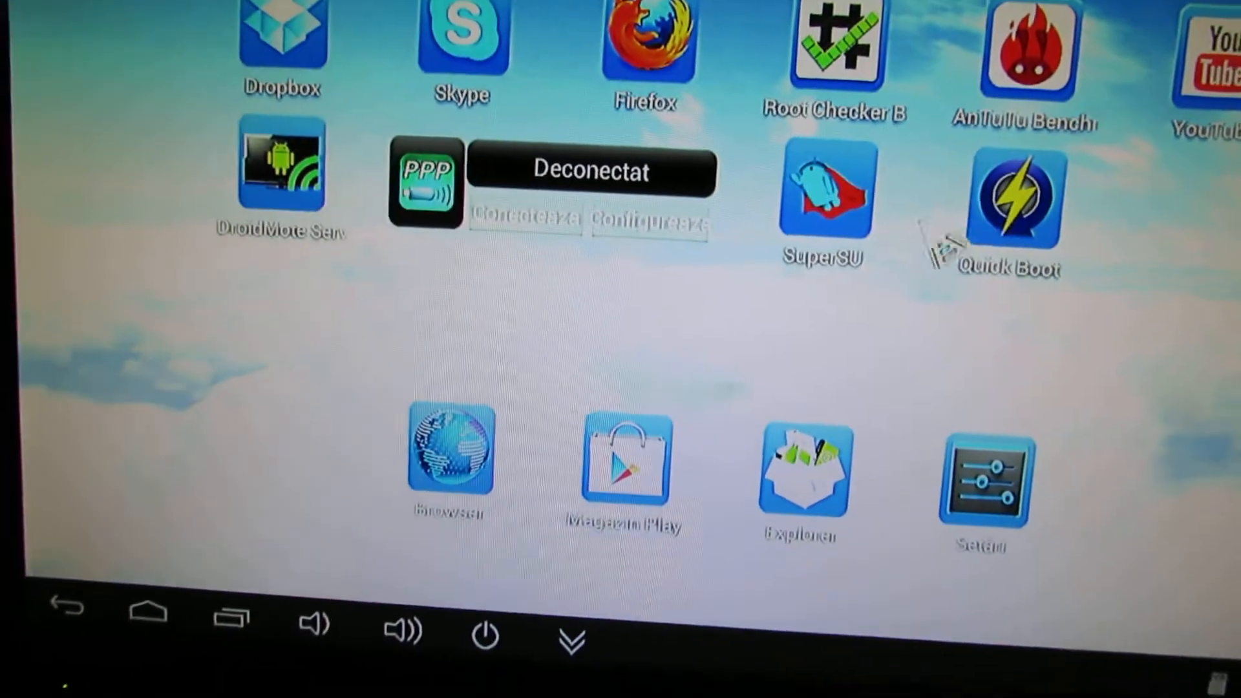
Show the status panel with the time, date and 3G RO Digi connection
{"action": "left_click", "coordinate": [1018, 198]}
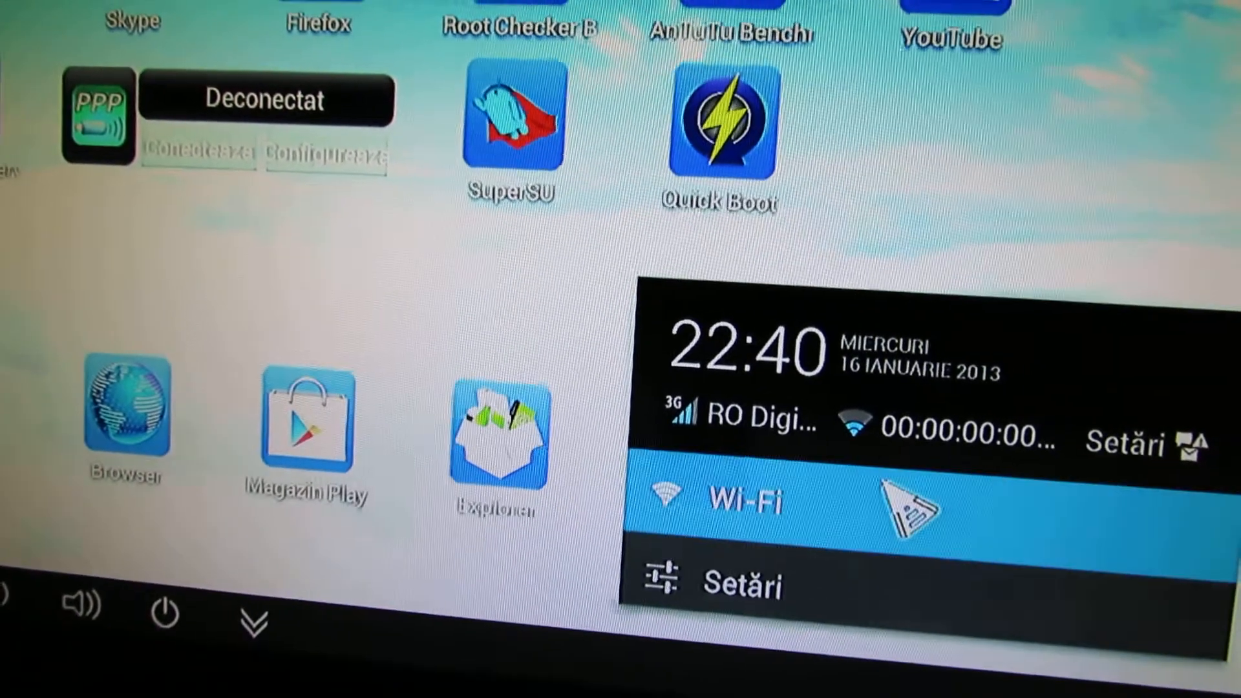
{"action": "left_click", "coordinate": [734, 499]}
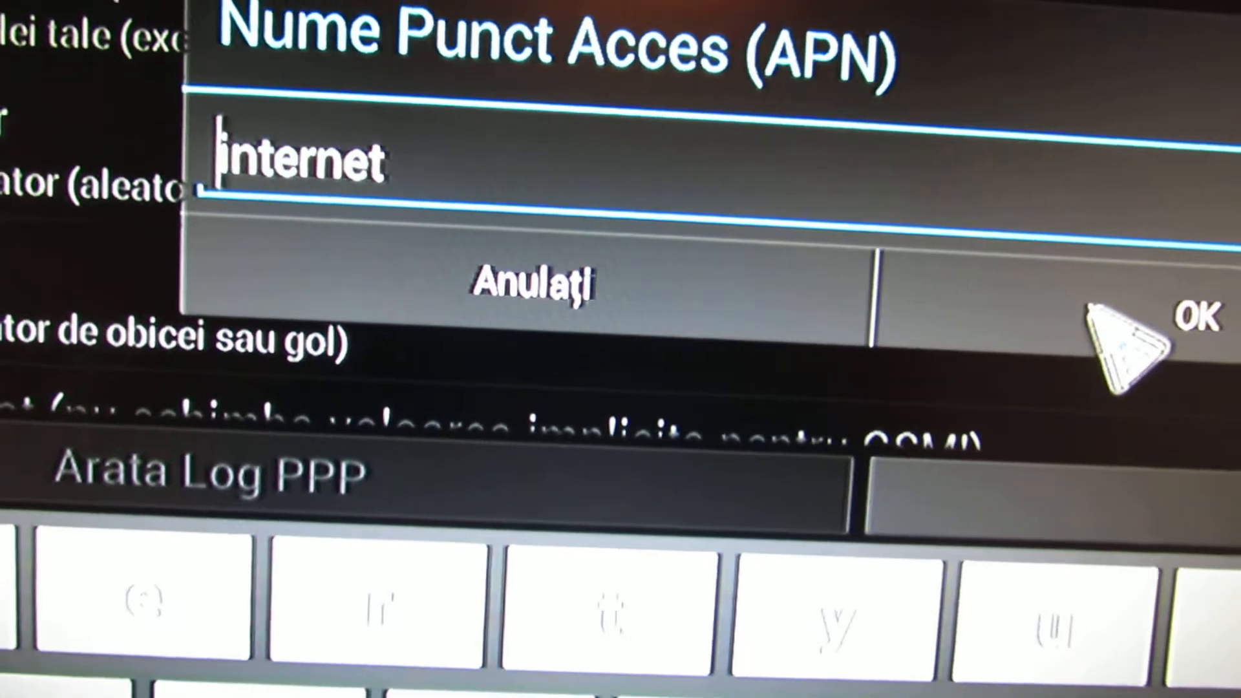
Accept 'internet' as the APN and move down to the dial number setting
{"action": "left_click", "coordinate": [1198, 318]}
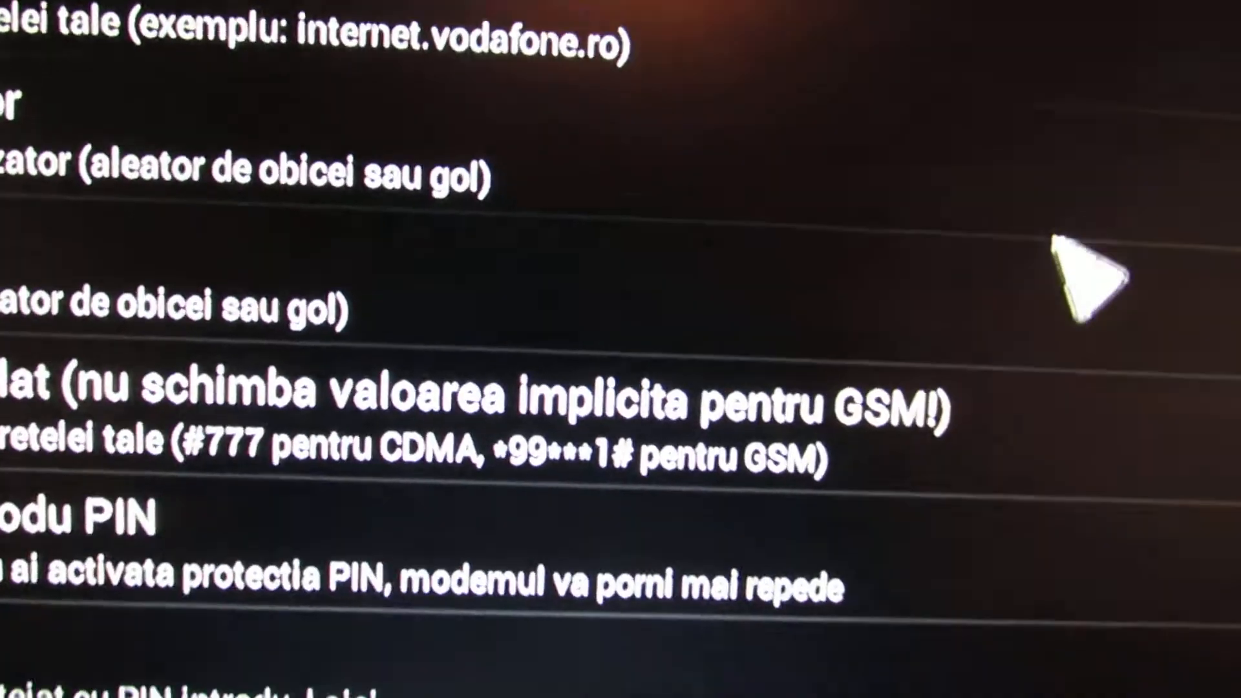
{"action": "scroll", "scroll_direction": "down", "scroll_amount": 3}
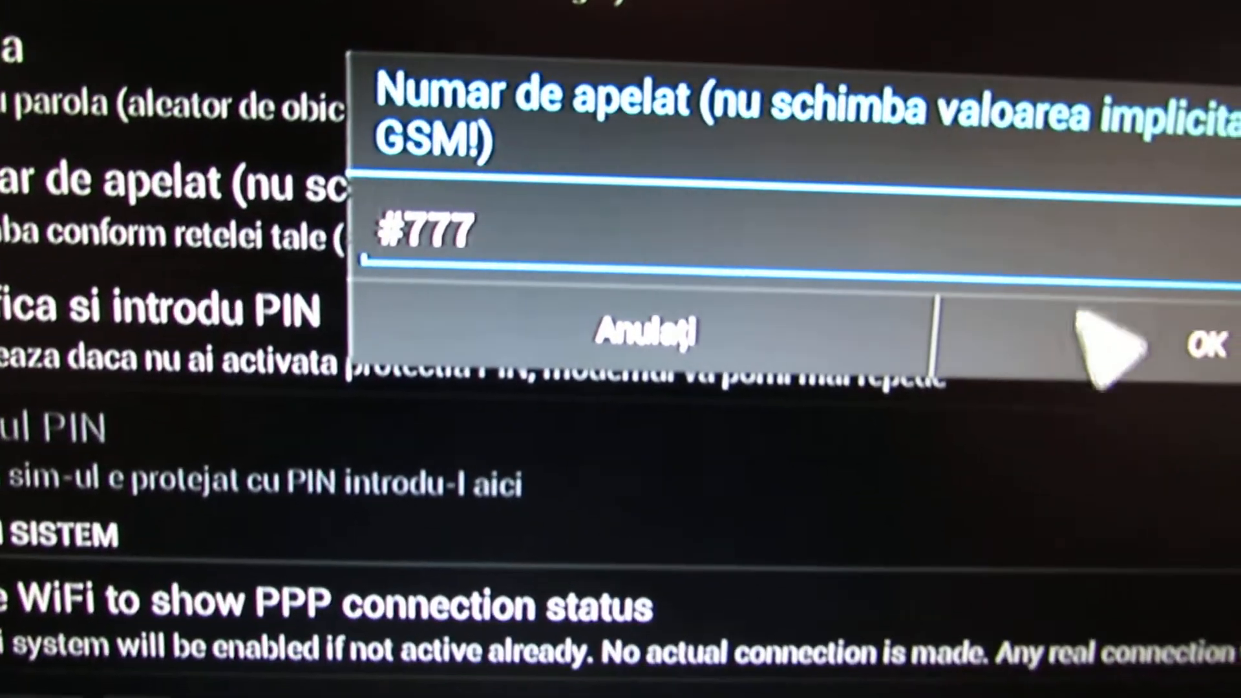
Save #777 as the dial number and review the PIN, WiFi status and auto-connect options
{"action": "left_click", "coordinate": [1203, 347]}
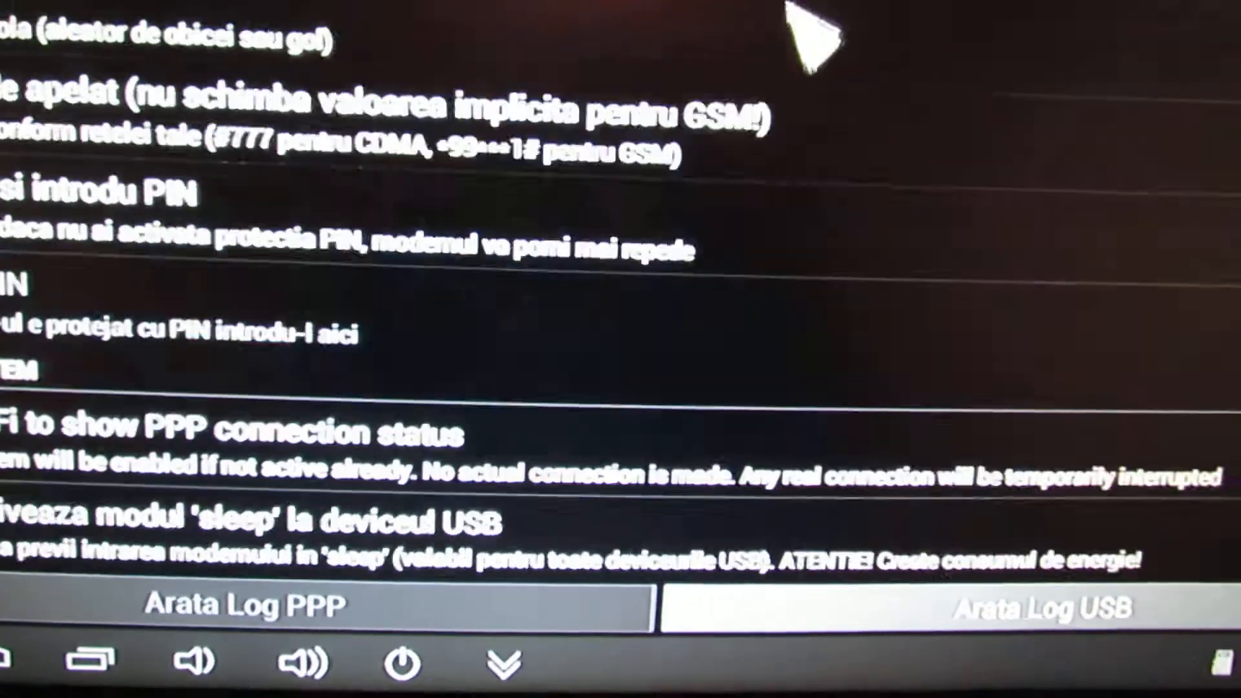
{"action": "scroll", "scroll_direction": "down", "scroll_amount": 3}
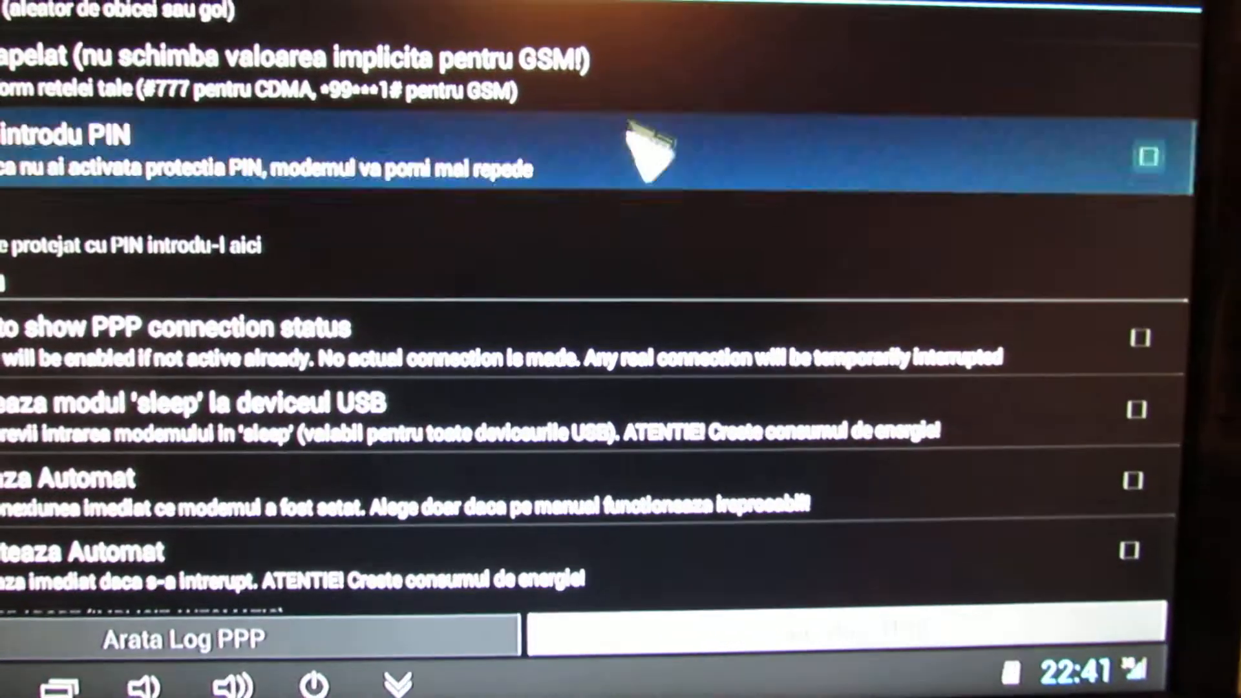
{"action": "scroll", "scroll_direction": "down", "scroll_amount": 3}
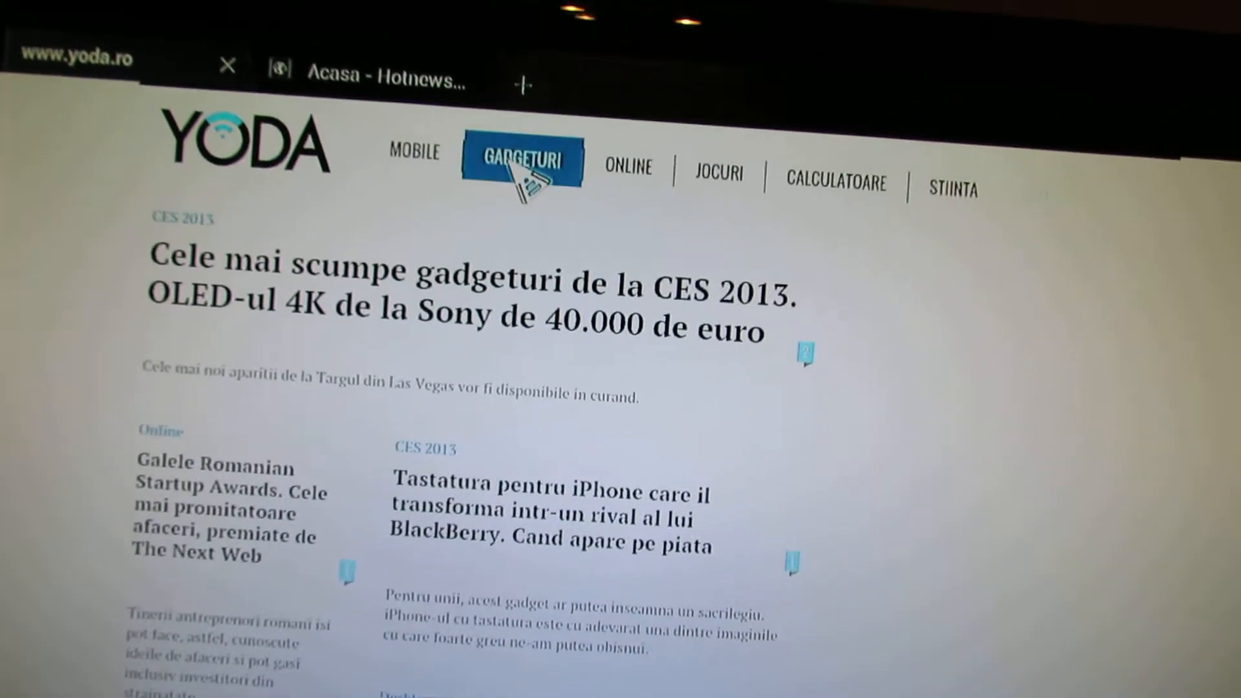
{"action": "left_click", "coordinate": [521, 157]}
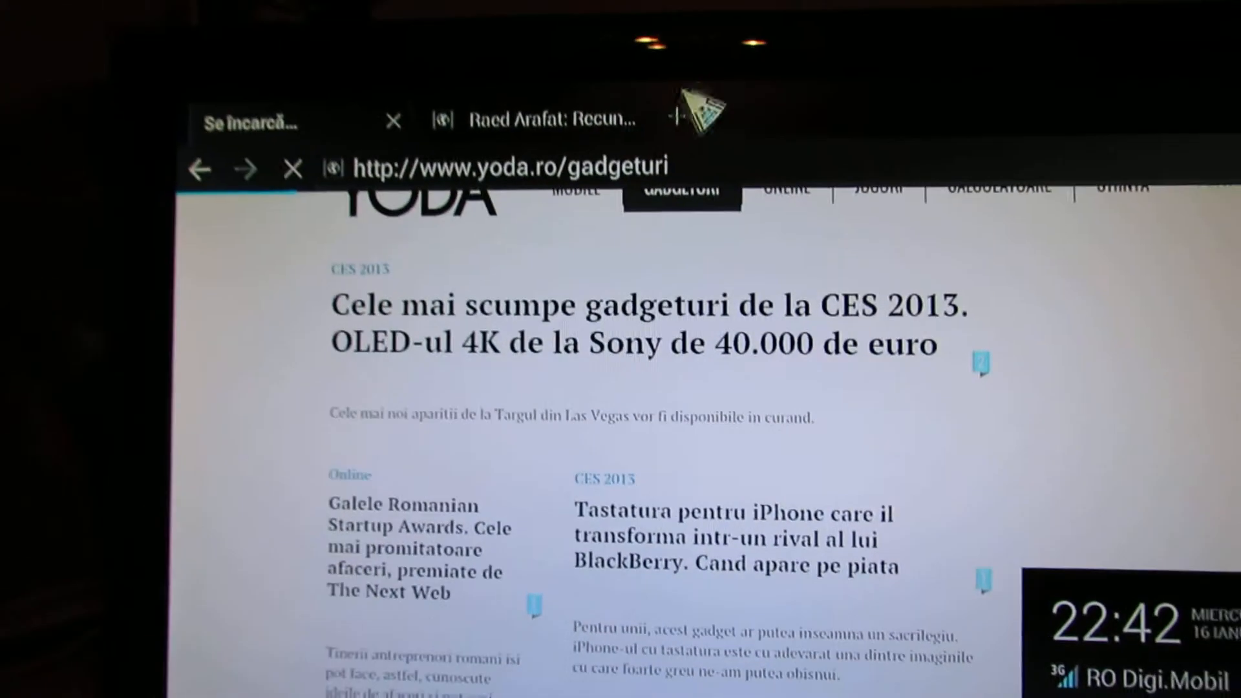
{"action": "left_click", "coordinate": [538, 120]}
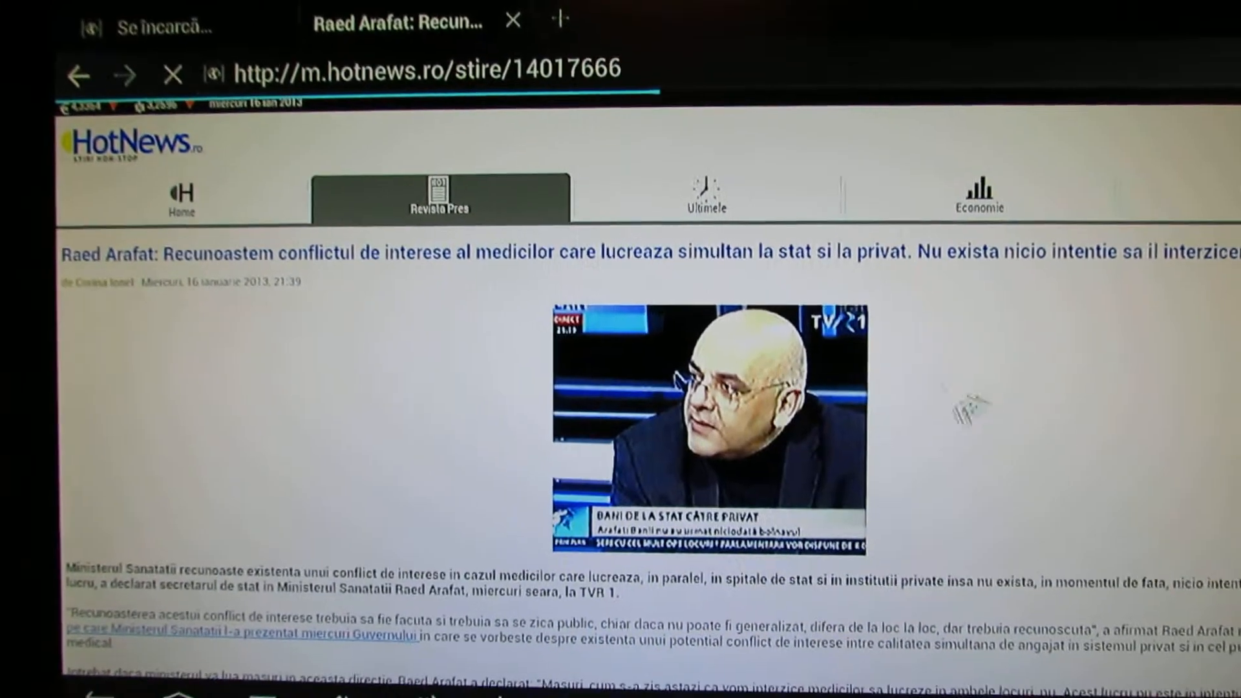
{"action": "scroll", "scroll_direction": "down", "scroll_amount": 3}
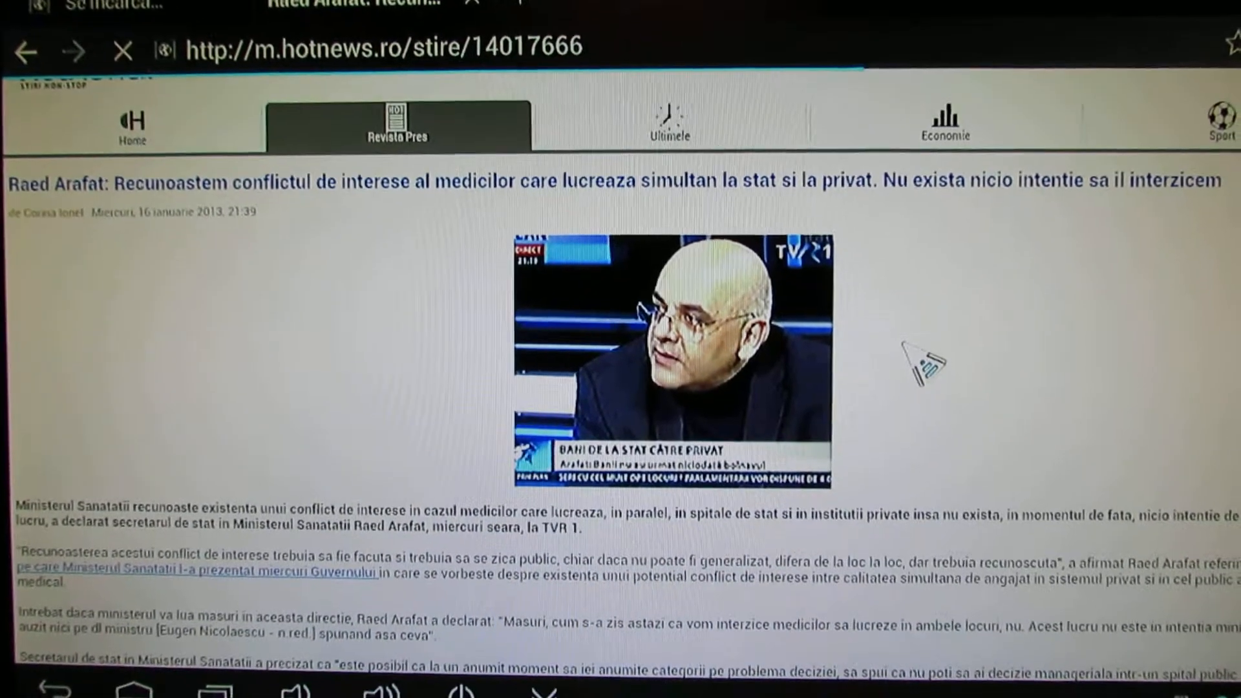
{"action": "scroll", "scroll_direction": "down", "scroll_amount": 3}
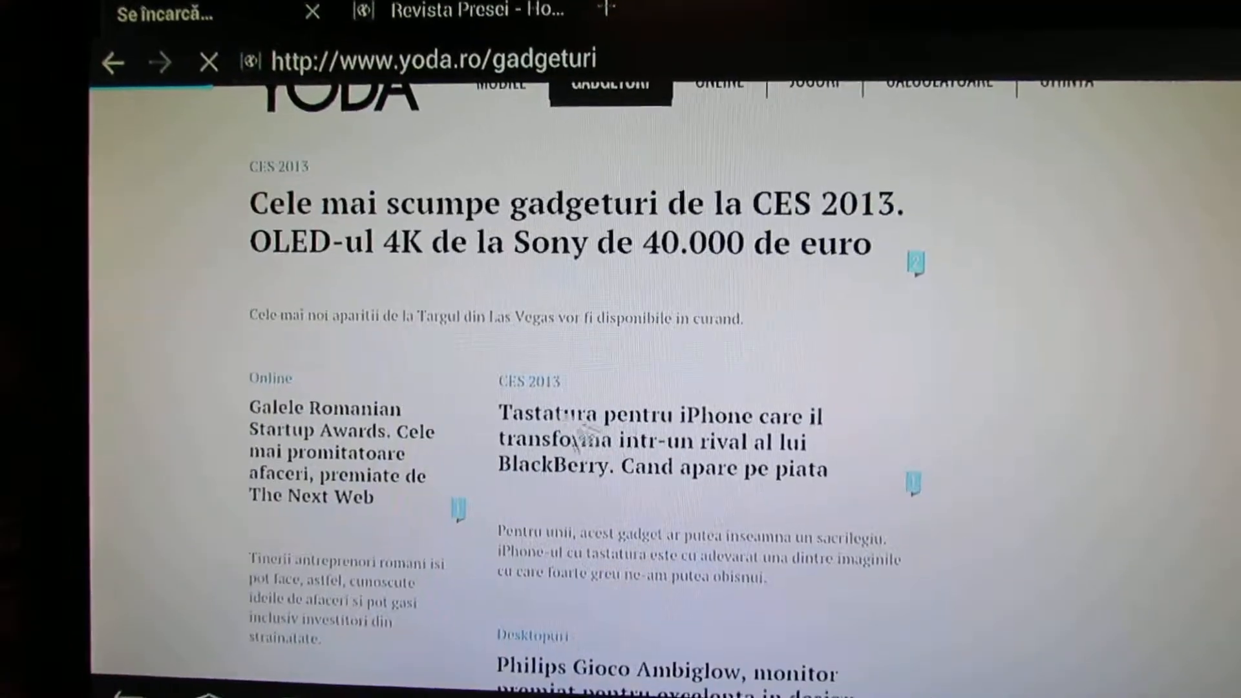
Load yoda.ro's Jocuri section, then the Calculatoare section from its menu
{"action": "left_click", "coordinate": [813, 83]}
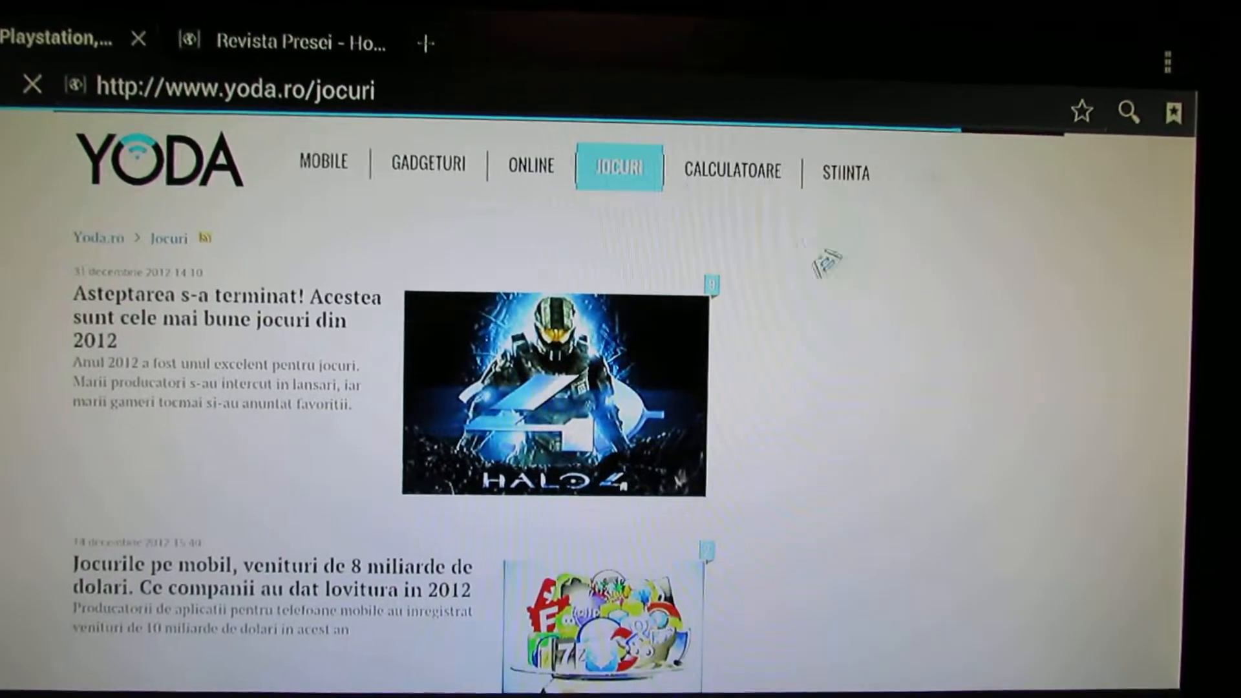
{"action": "left_click", "coordinate": [730, 154]}
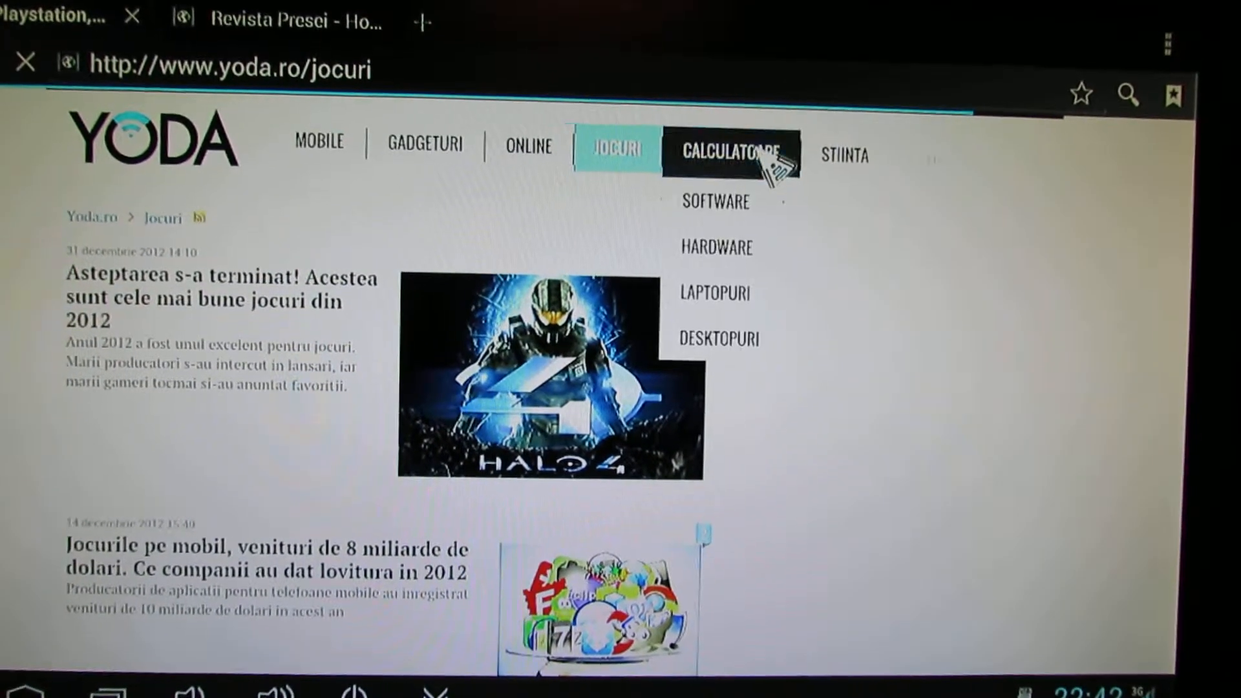
{"action": "left_click", "coordinate": [726, 150]}
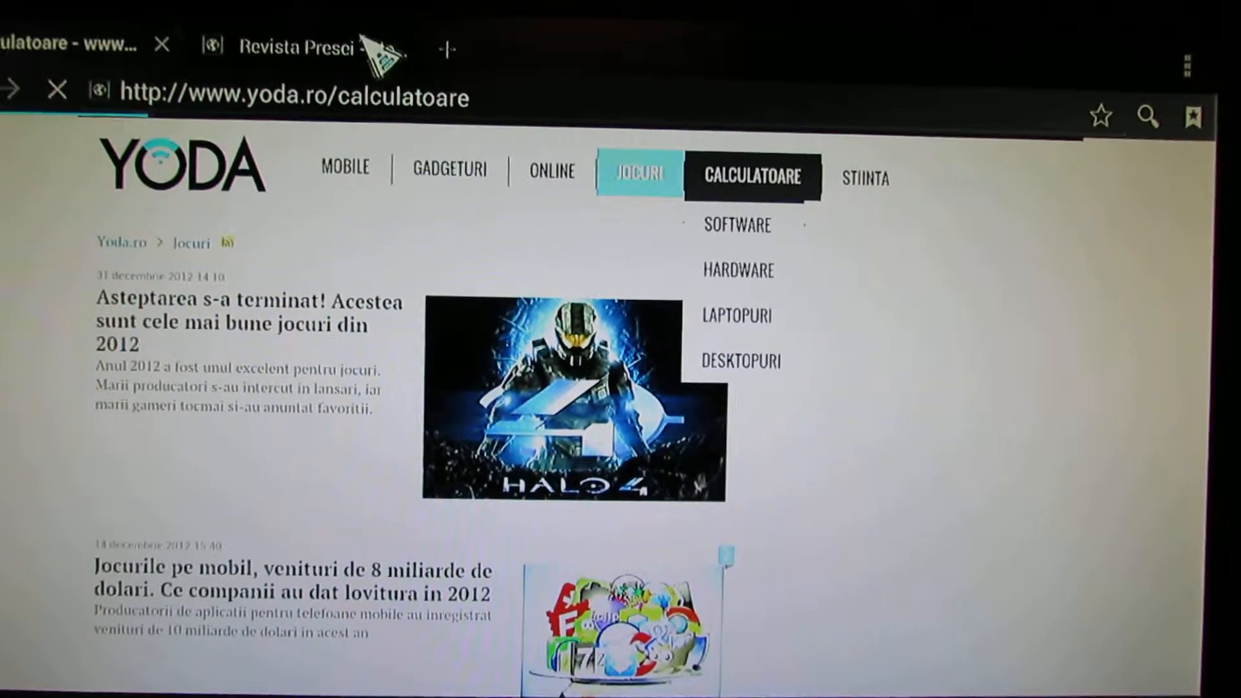
Return to the yoda.ro/jocuri games page with its game articles
{"action": "left_click", "coordinate": [750, 177]}
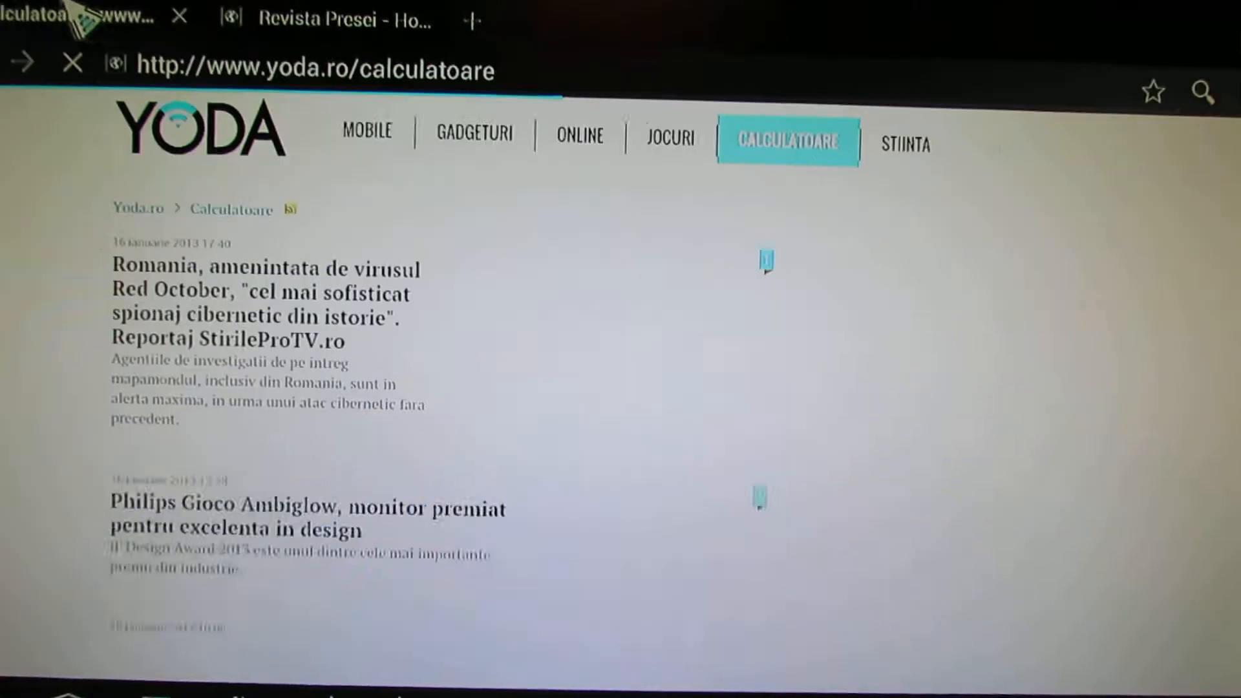
{"action": "left_click", "coordinate": [670, 136]}
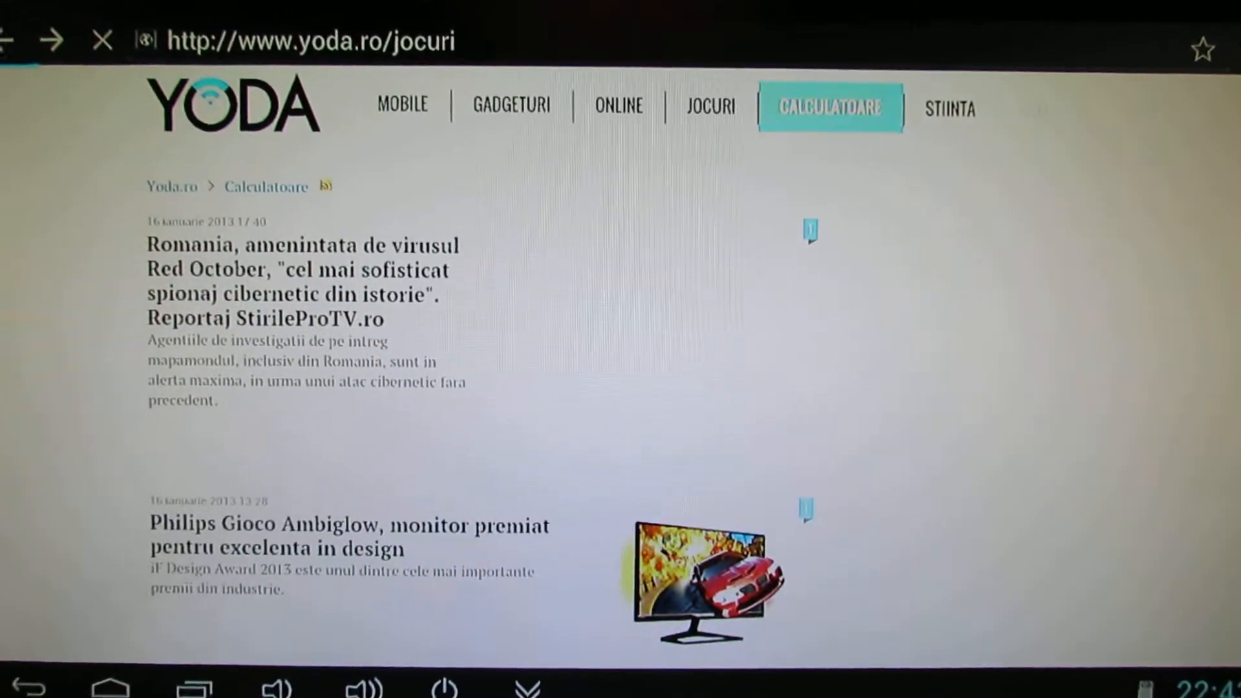
{"action": "left_click", "coordinate": [709, 107]}
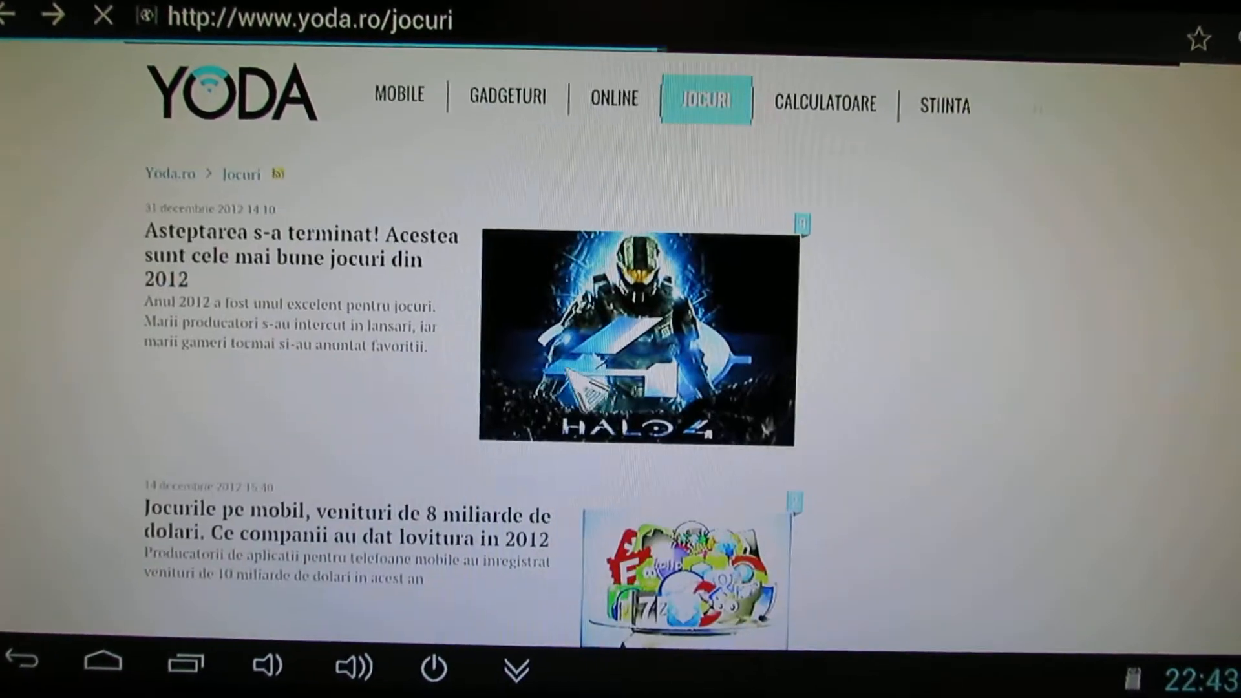